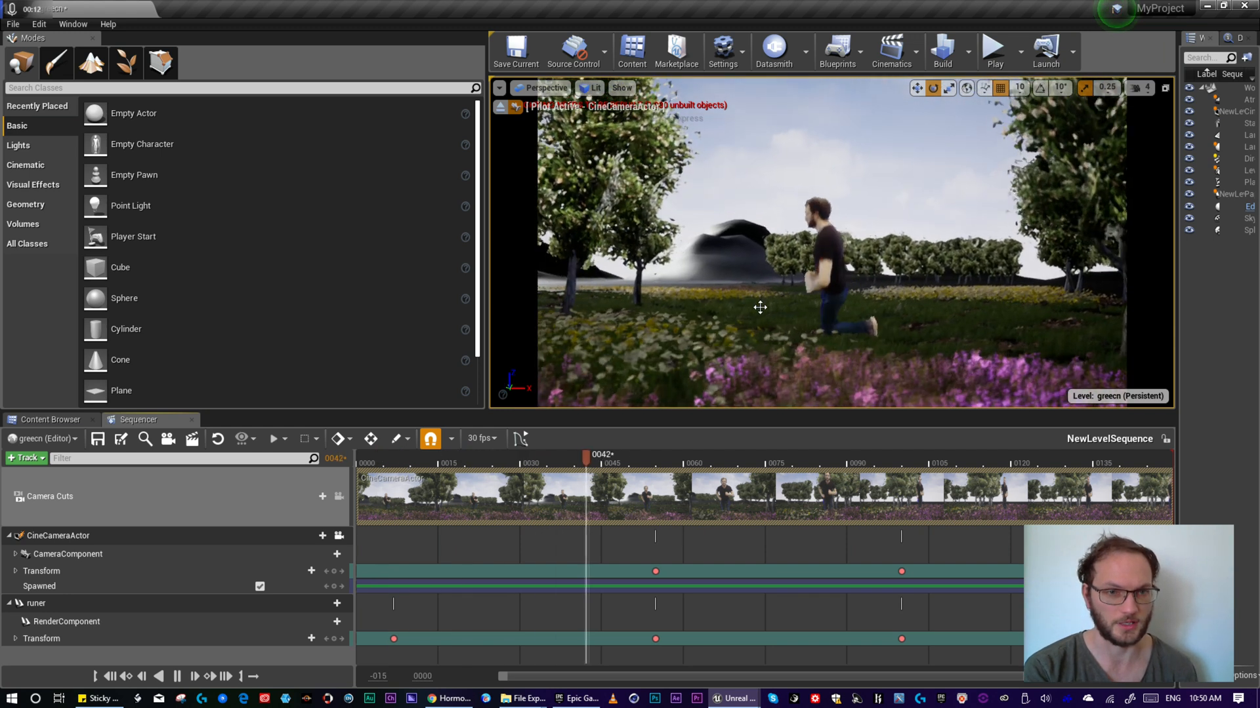
drag(586, 454, 916, 454)
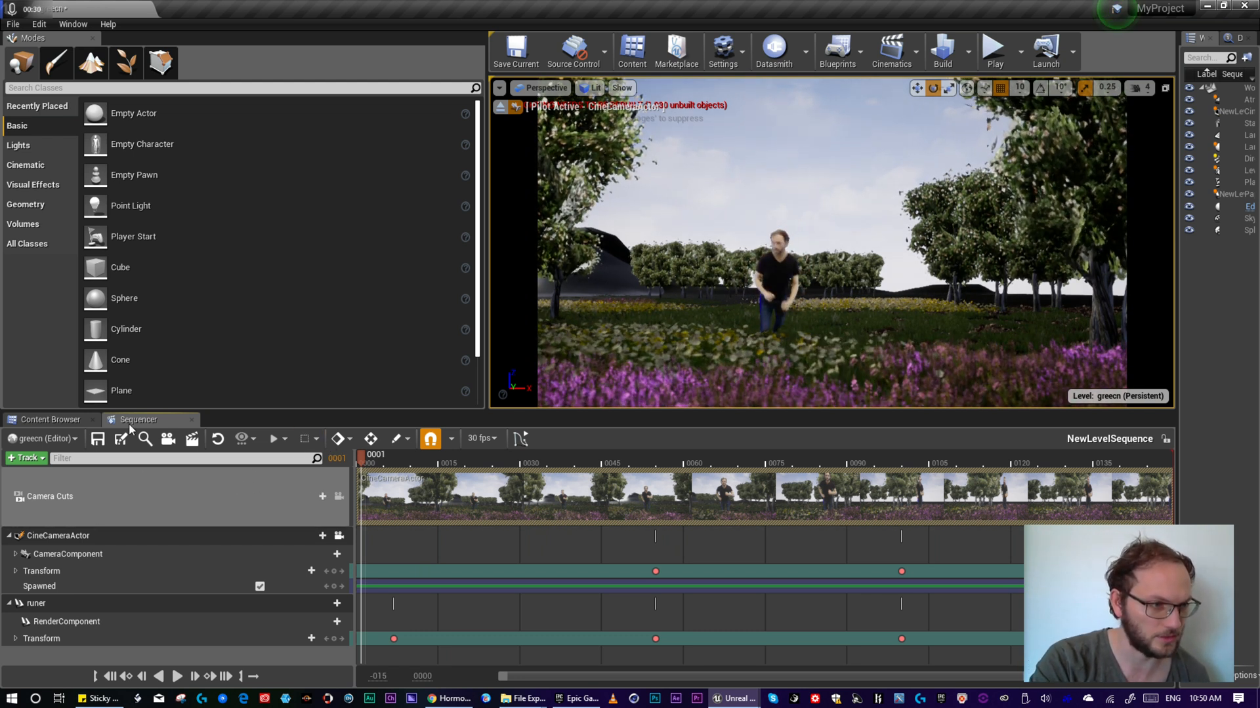
click(23, 458)
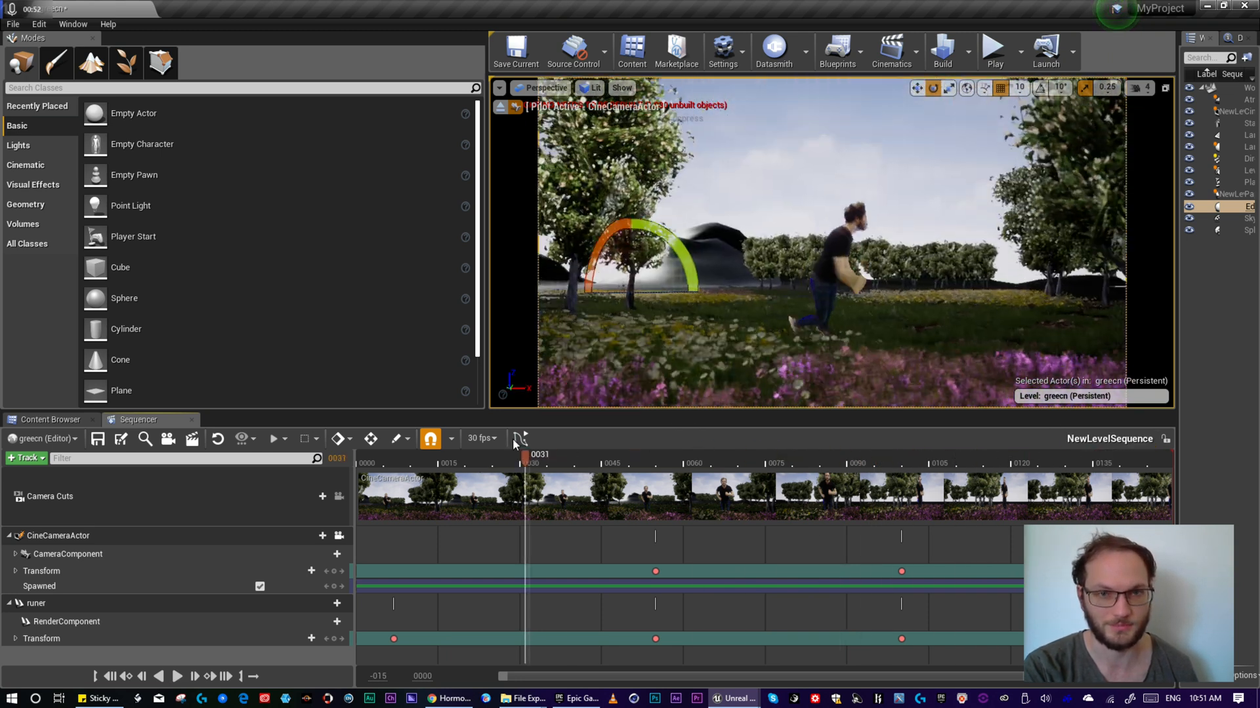
drag(526, 458, 422, 458)
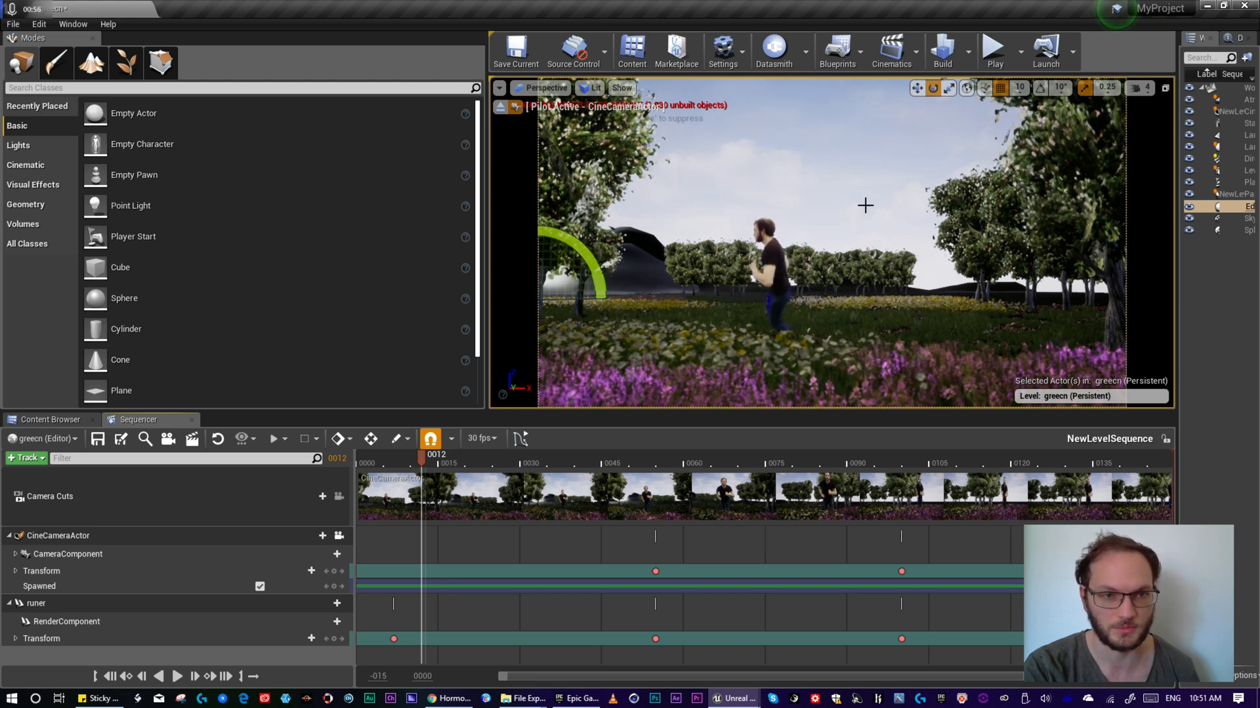
drag(421, 458, 410, 458)
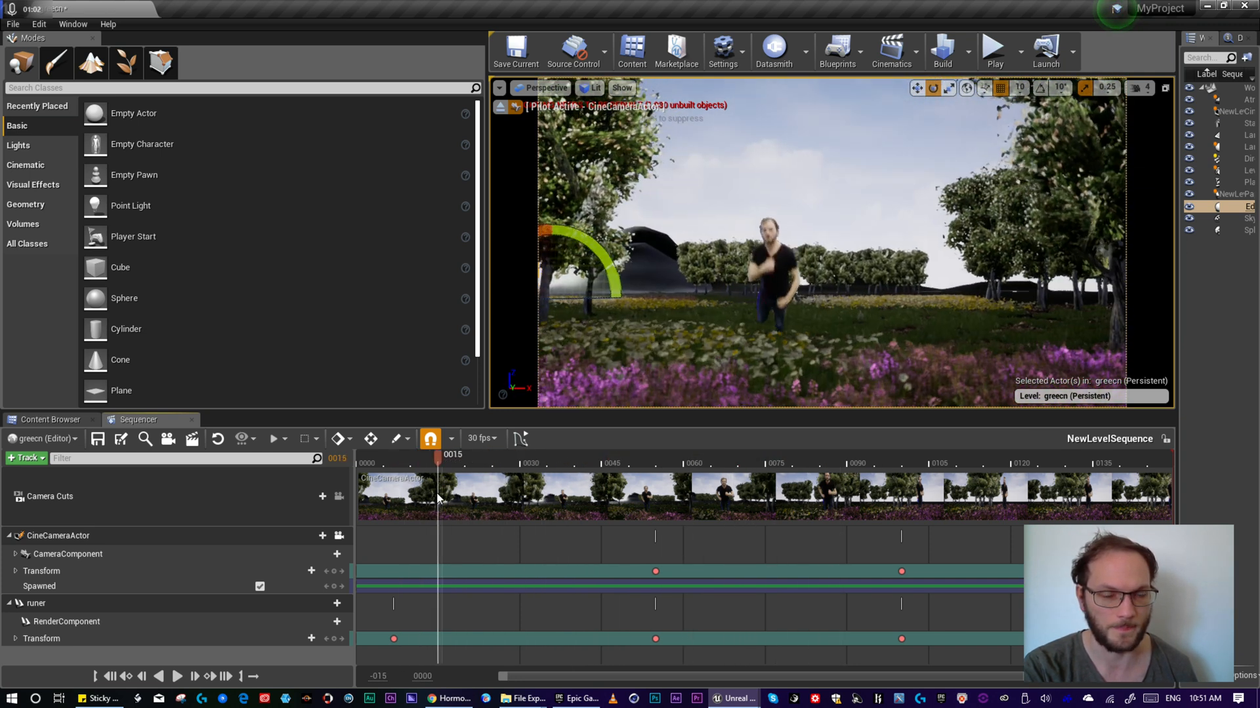
drag(438, 463, 416, 463)
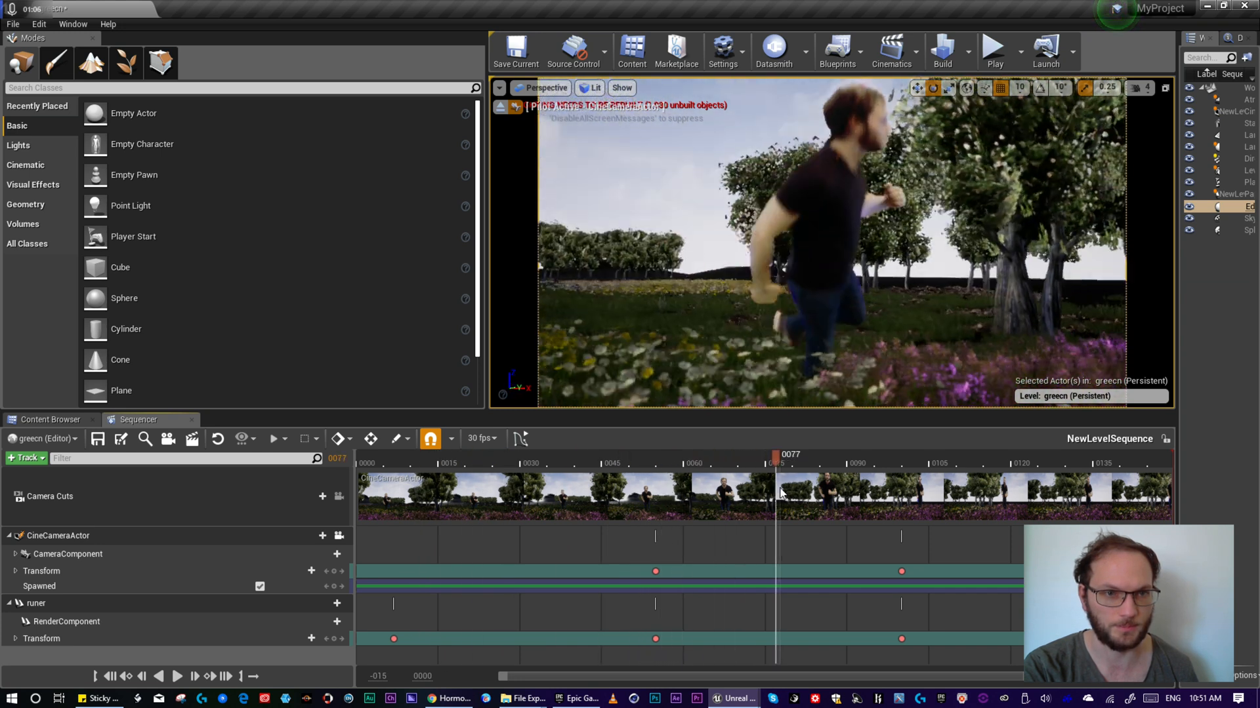
drag(775, 463, 434, 463)
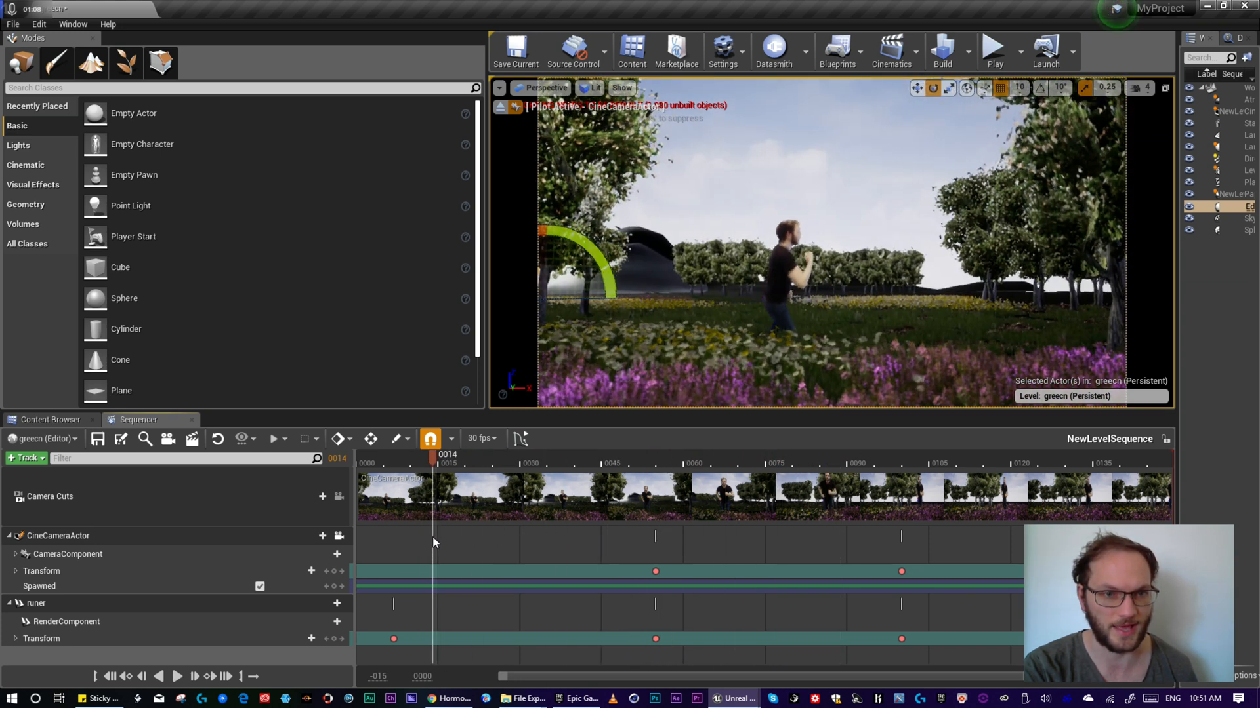